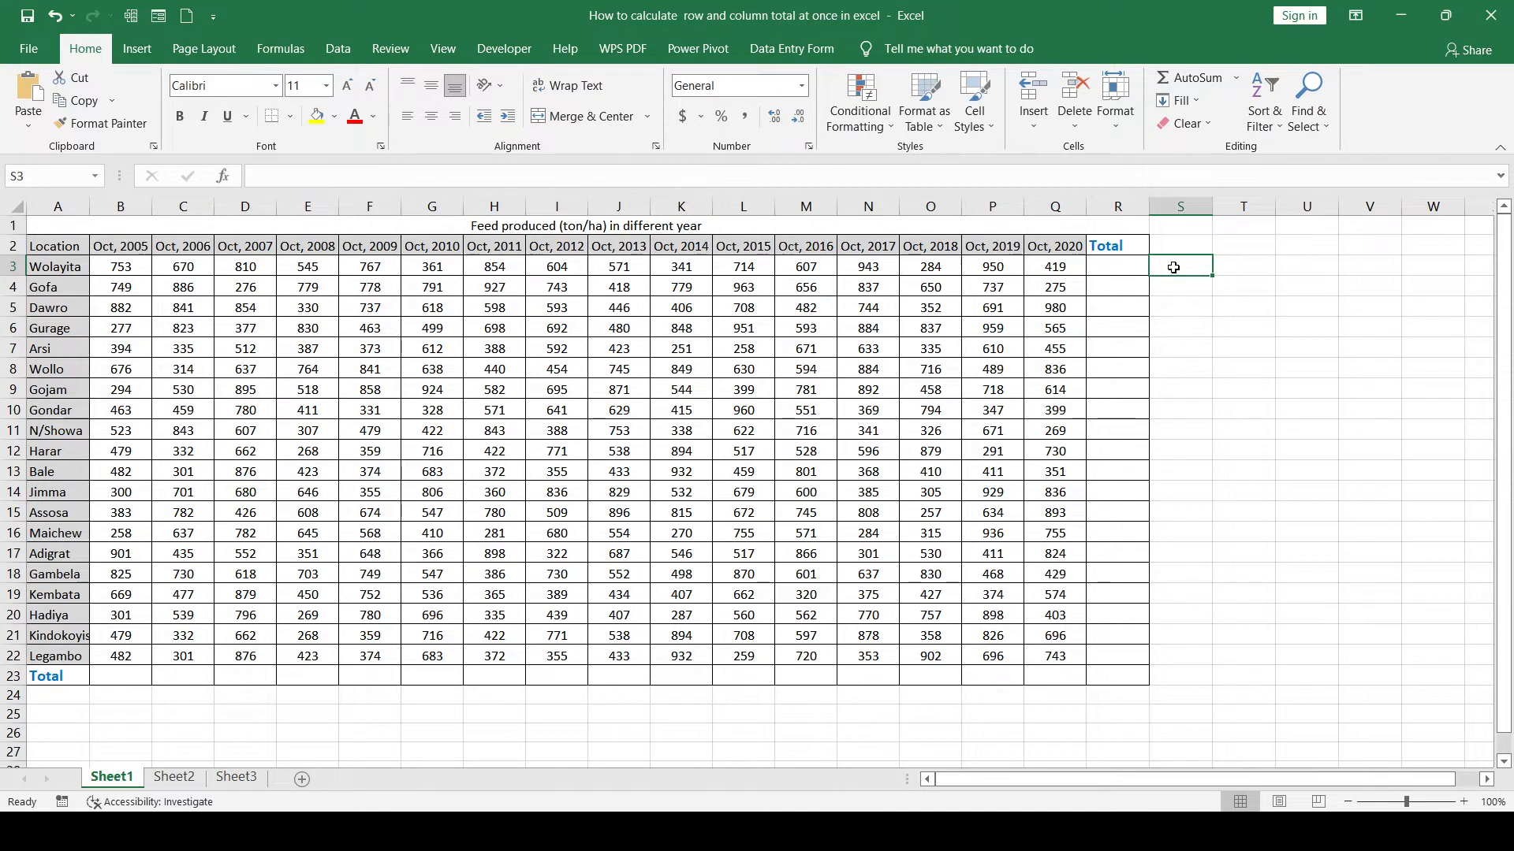
mouse_move(1110, 276)
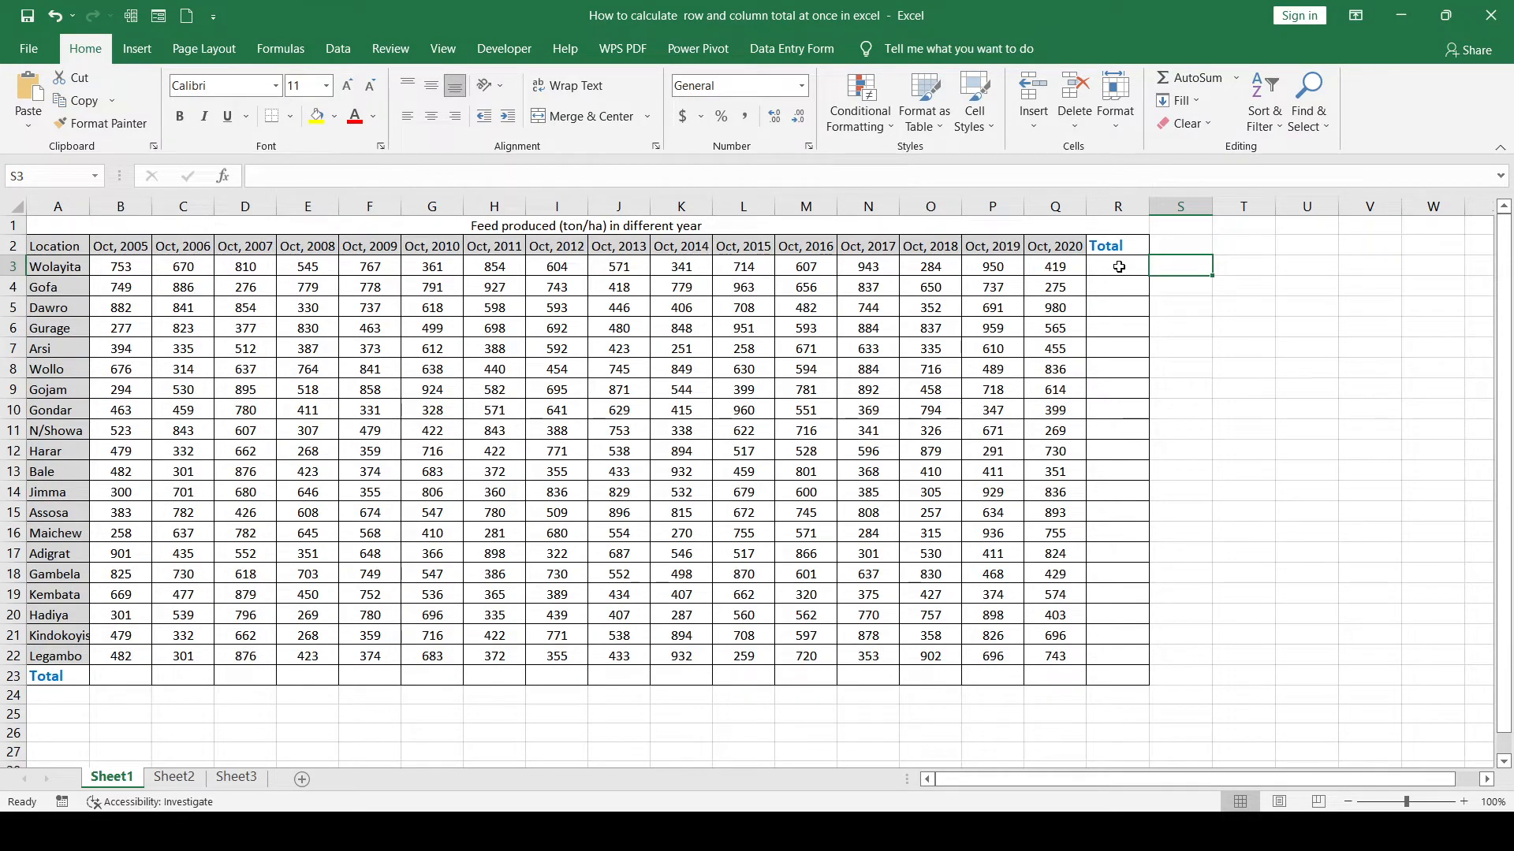
Enter =SUM of Wolayita's yearly values in R3 and fill totals down column R
left_click(1117, 266)
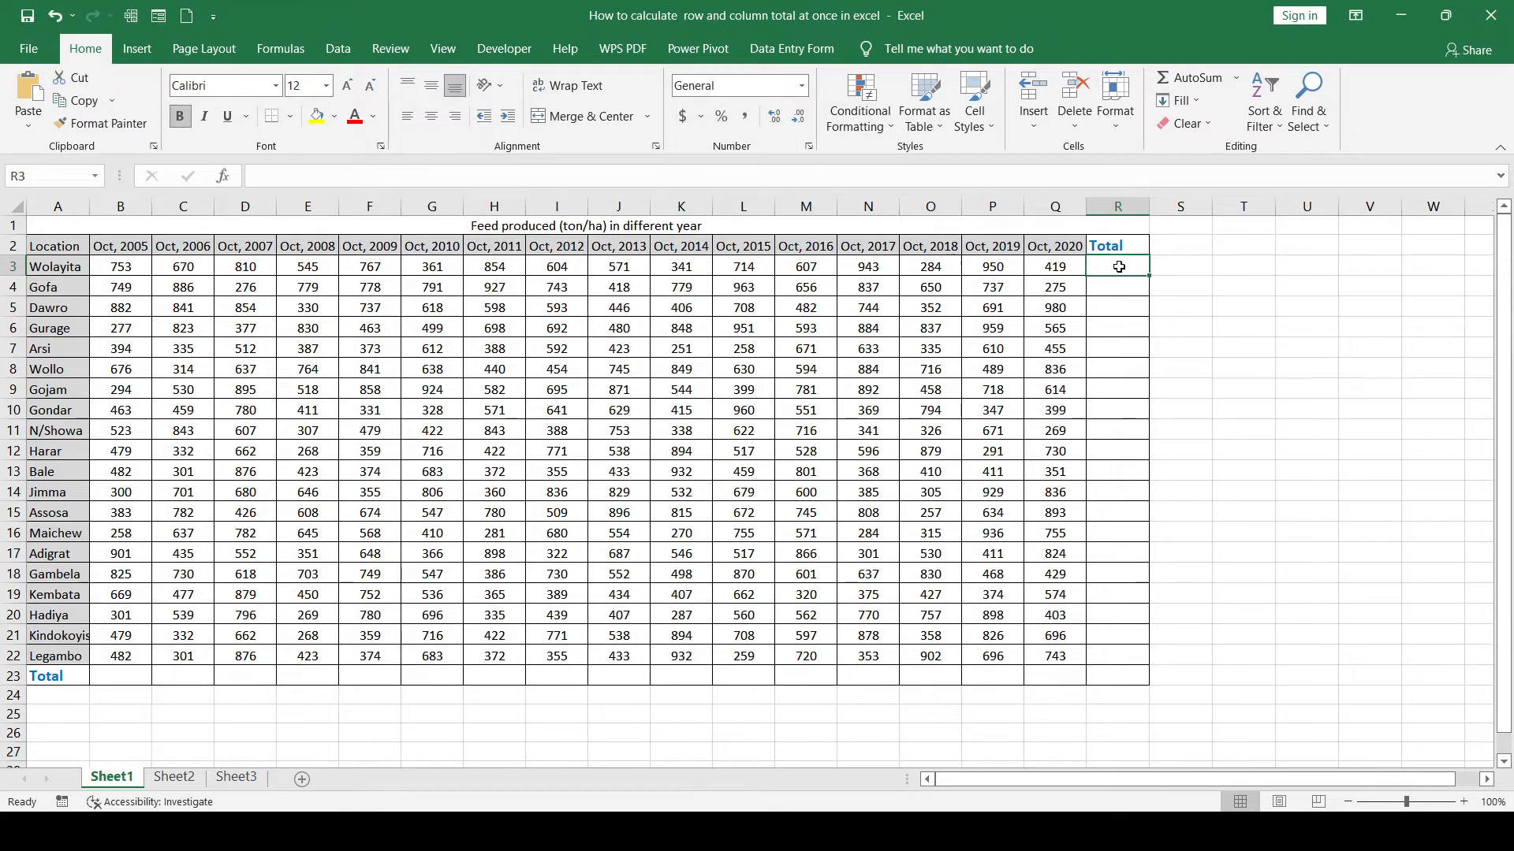
type("=sum")
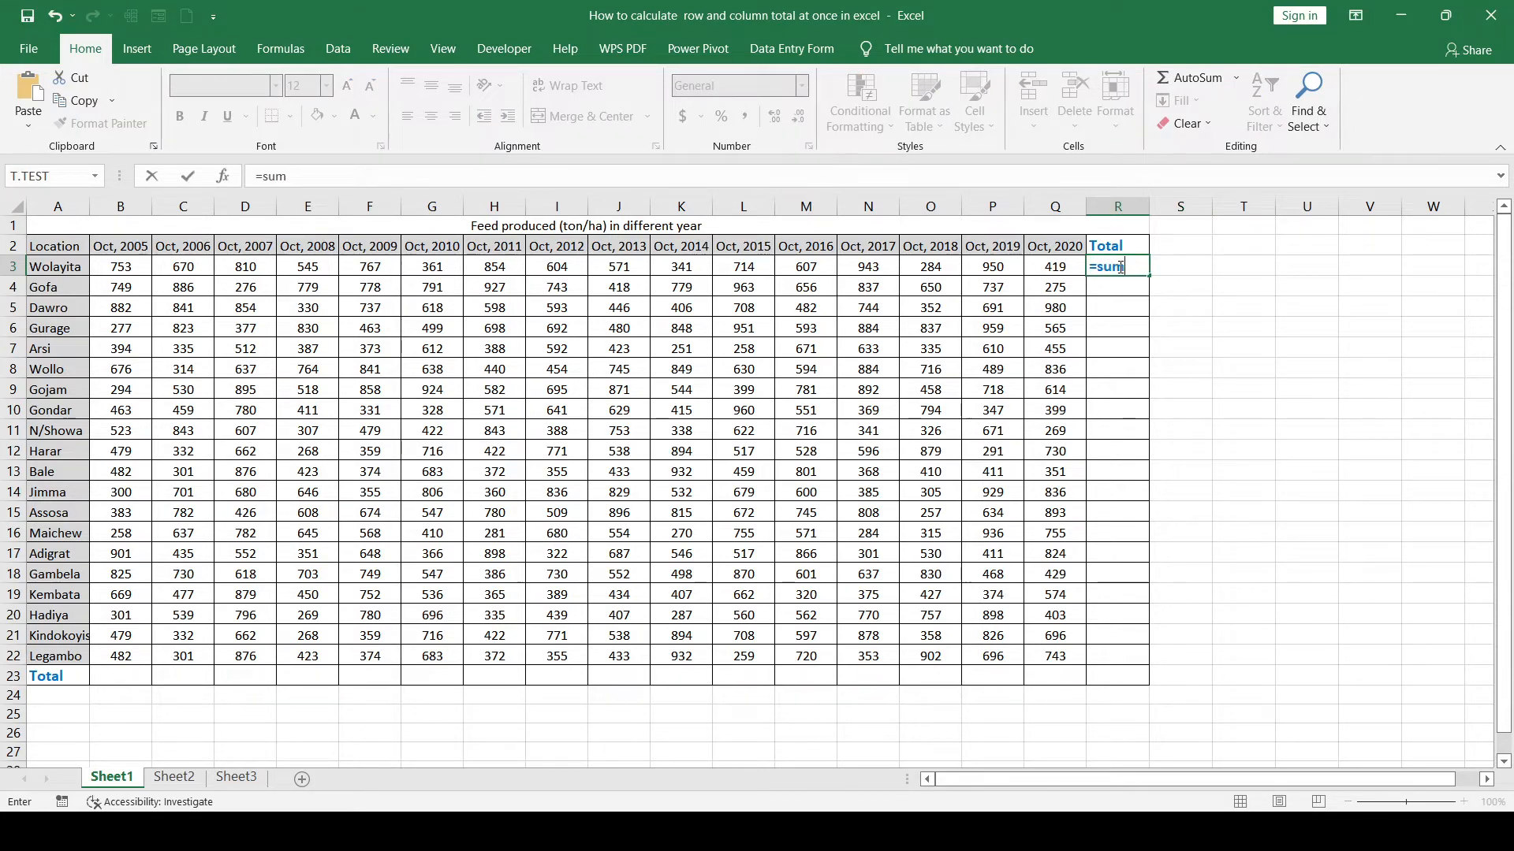
type("(B3:O3")
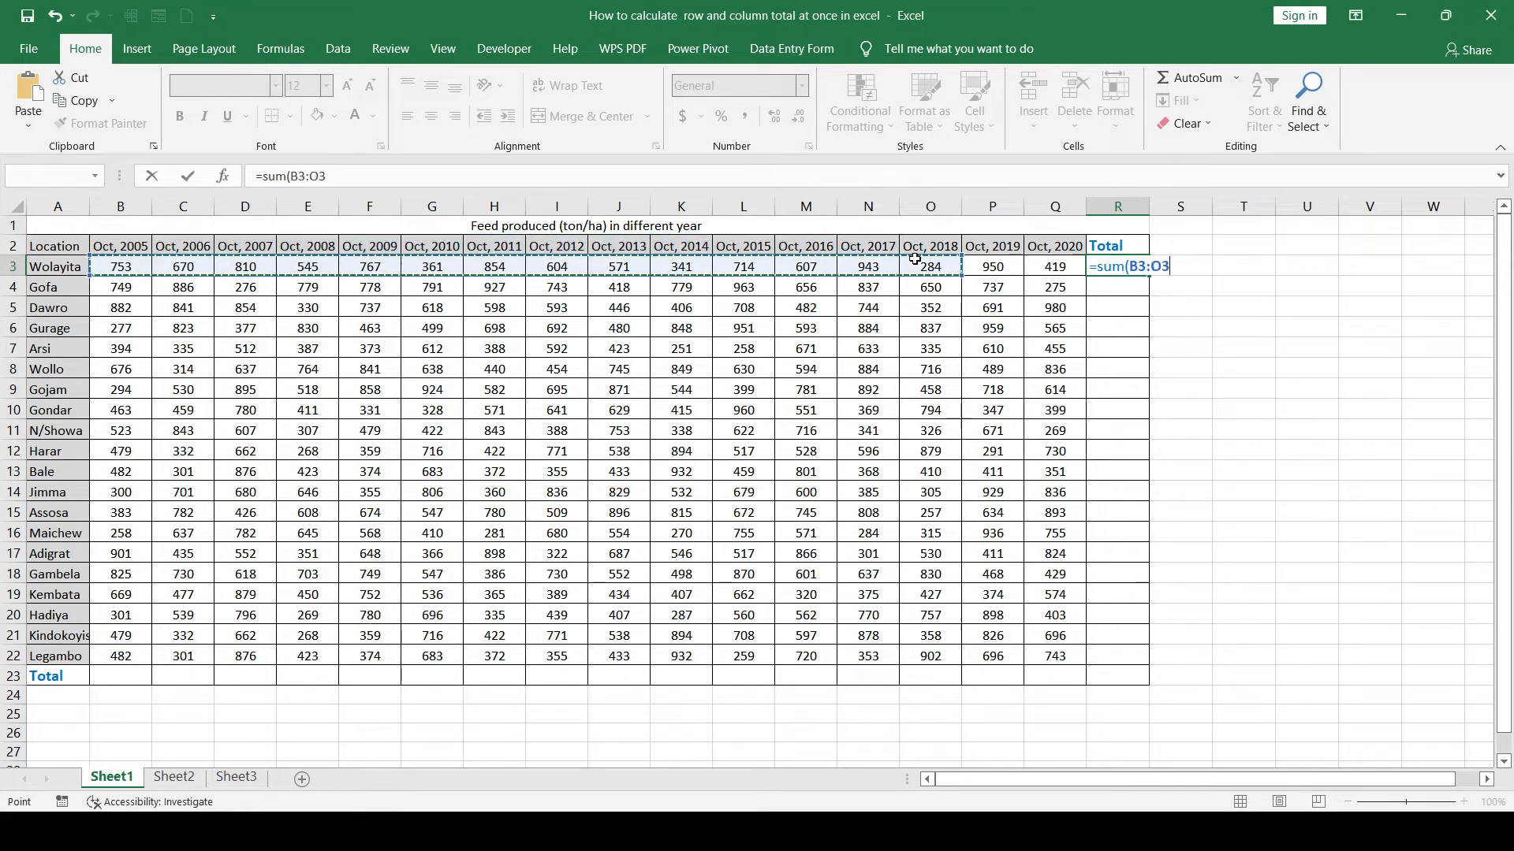
left_click(1053, 265)
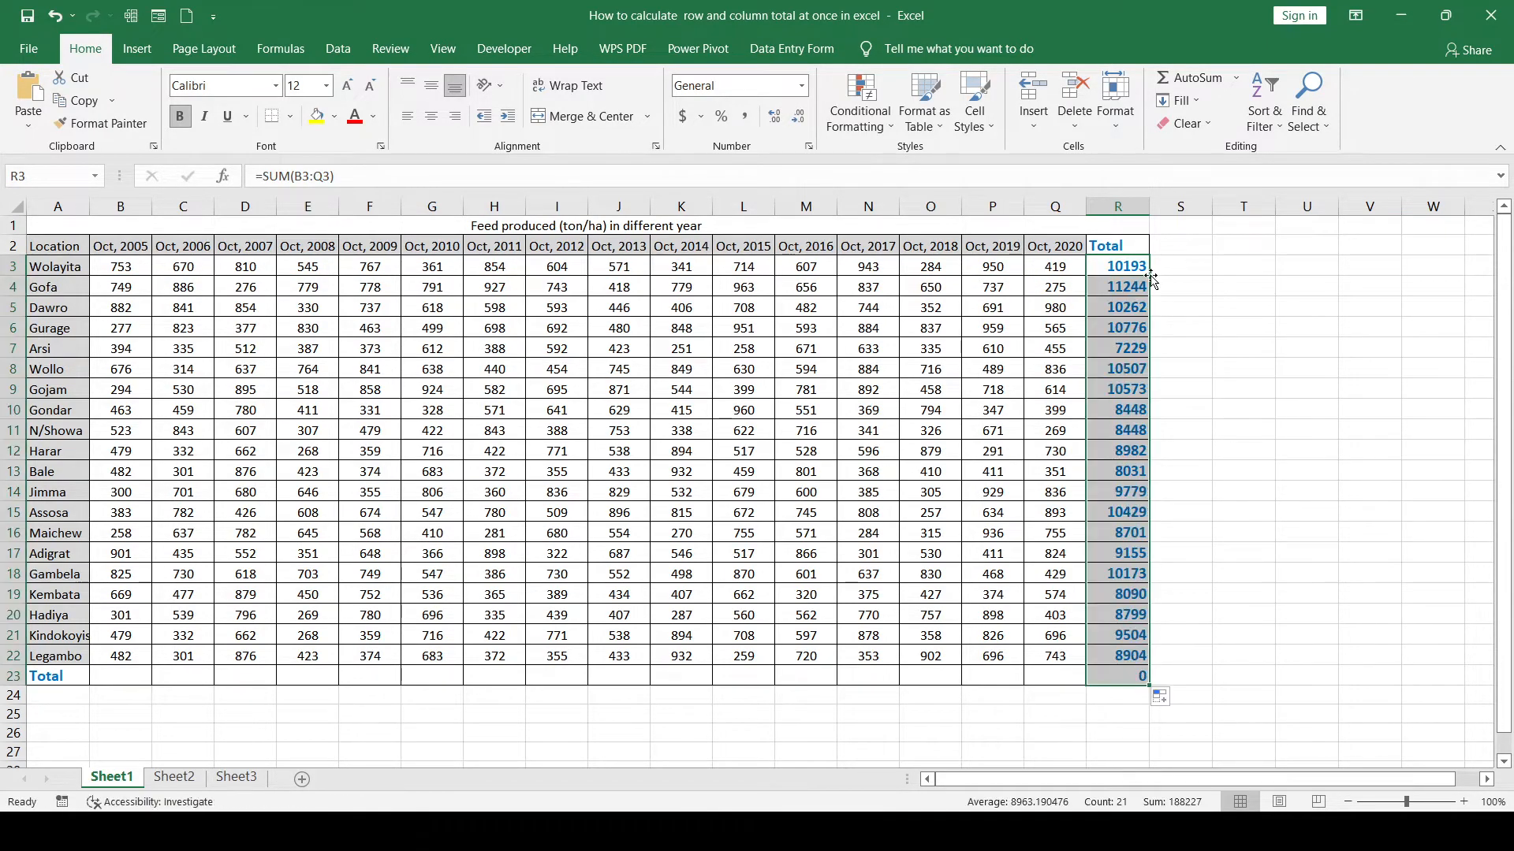
left_click(120, 673)
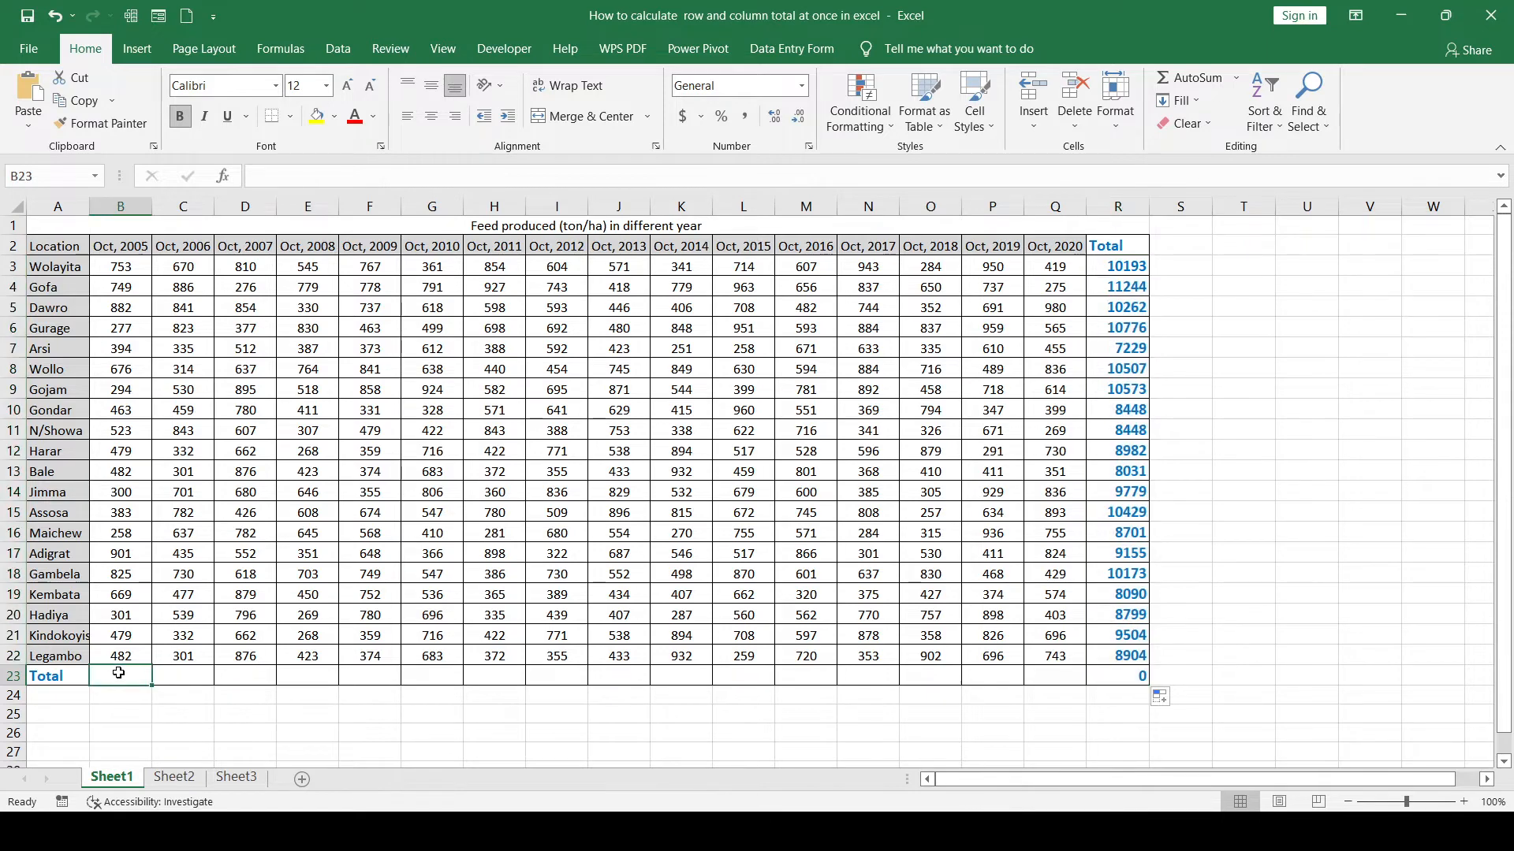
Enter =SUM(B3:B22) in B23 for Oct, 2005, then clear the computed totals
type("=")
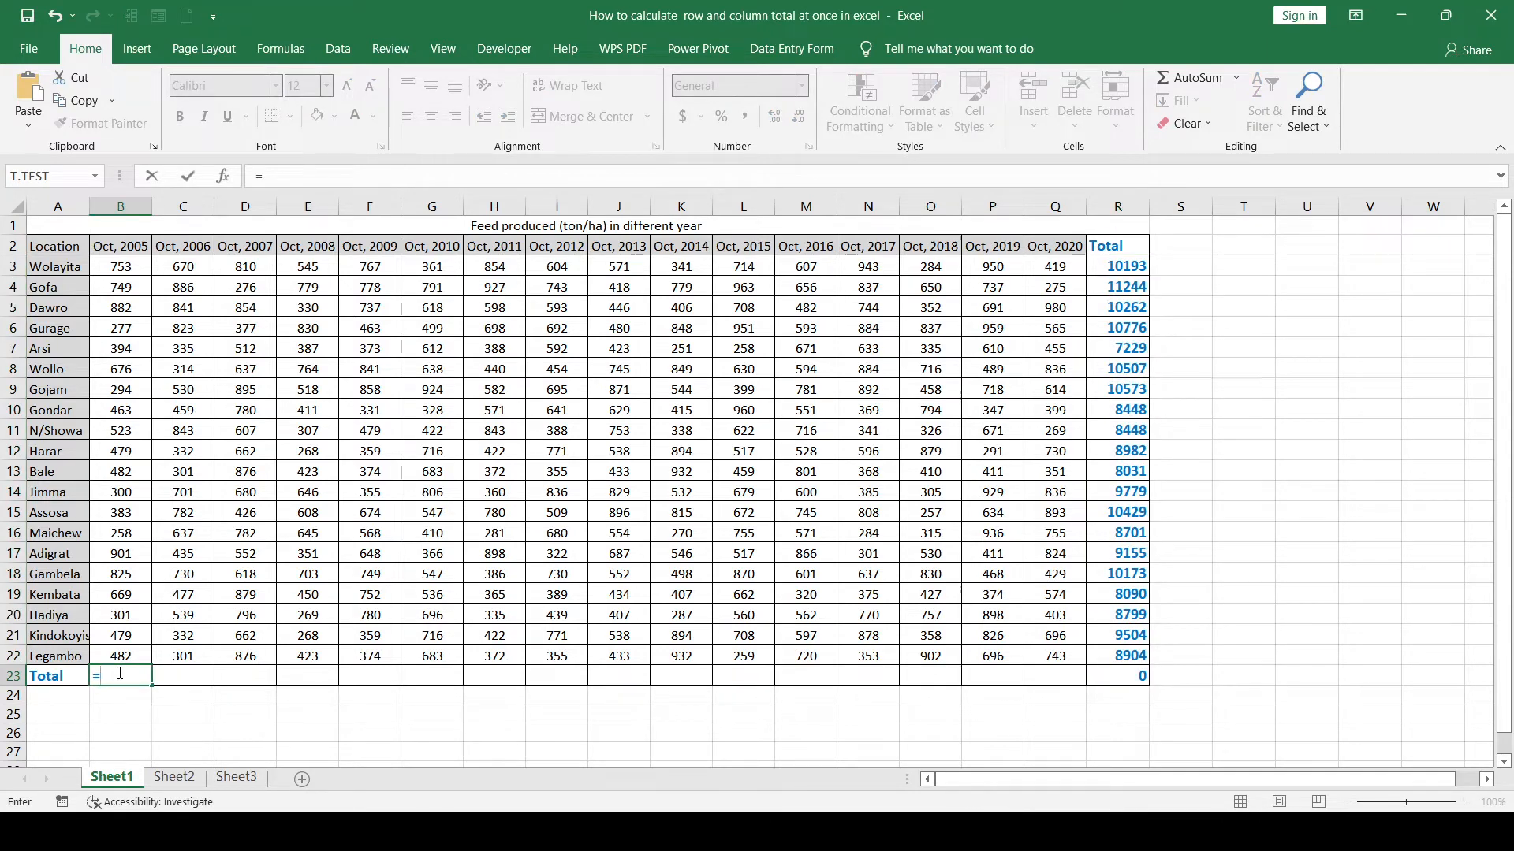
type("sum")
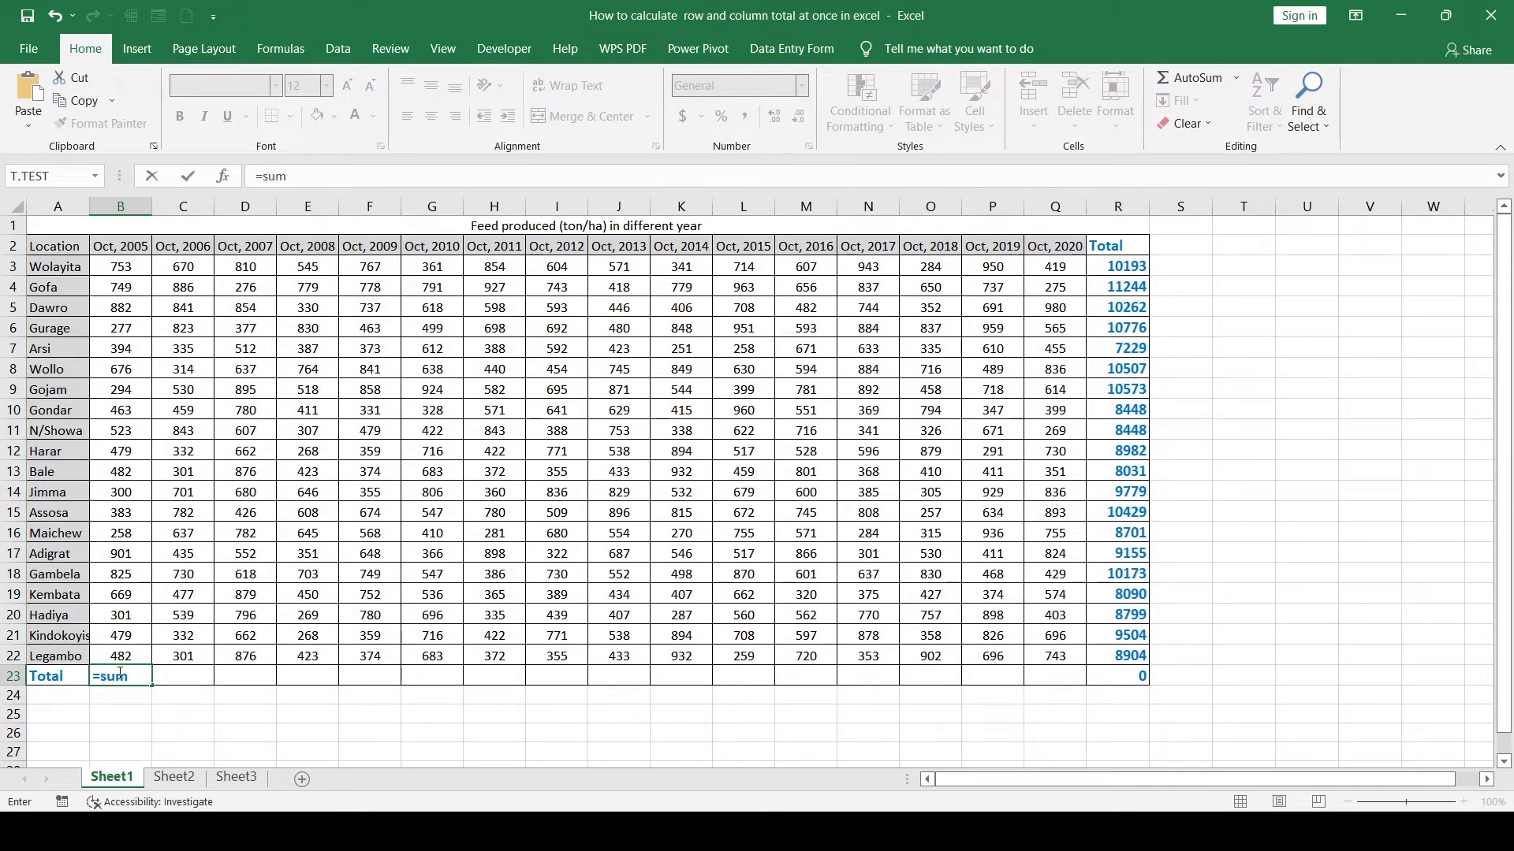
left_click(120, 267)
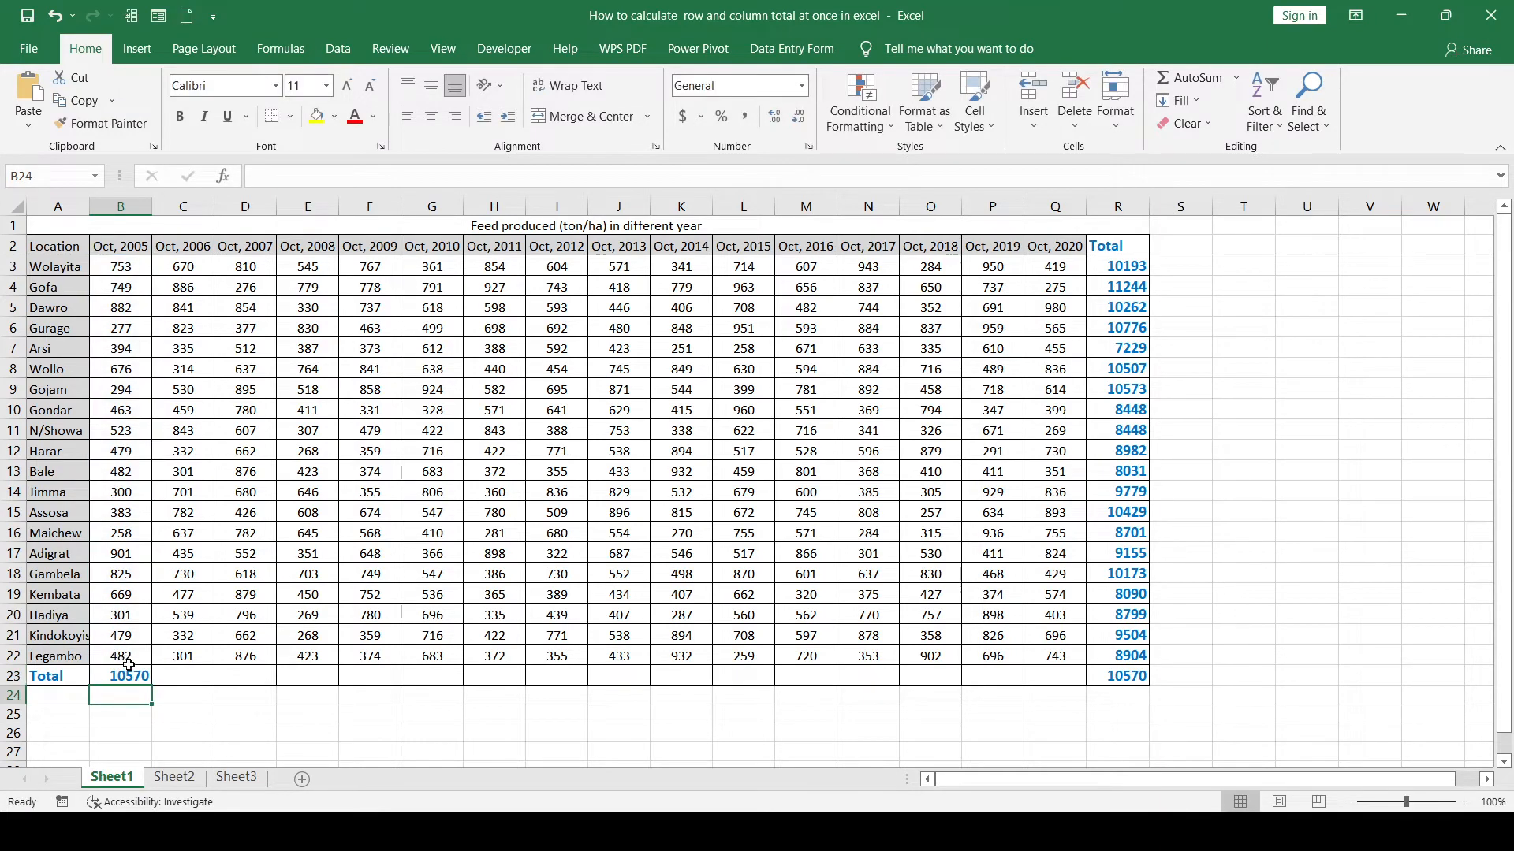
left_click(120, 677)
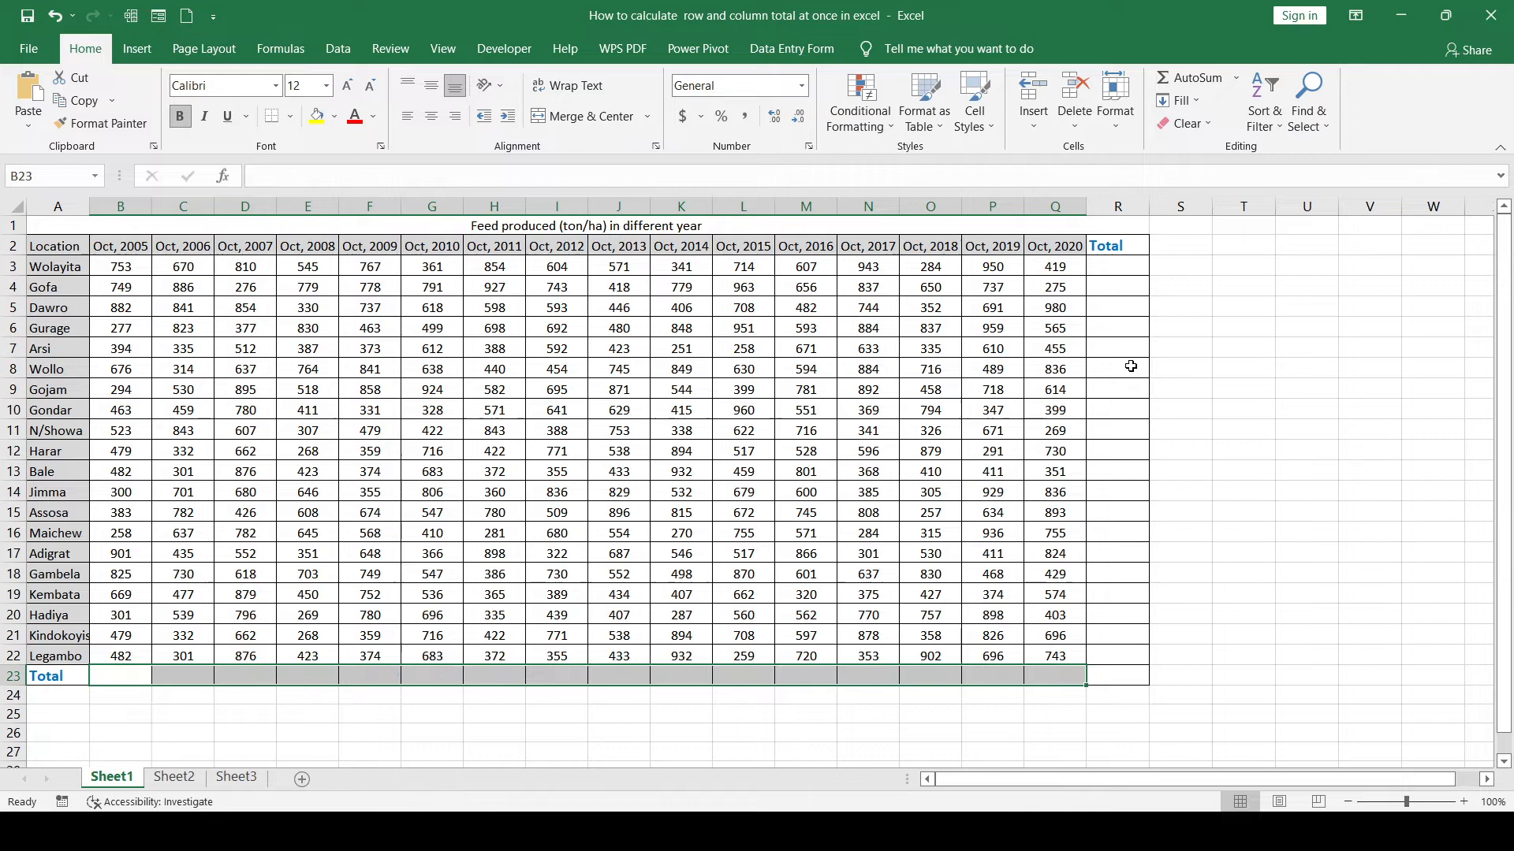
Start the Total row sum, then delete the yearly totals so row 23 is empty
left_click(1117, 367)
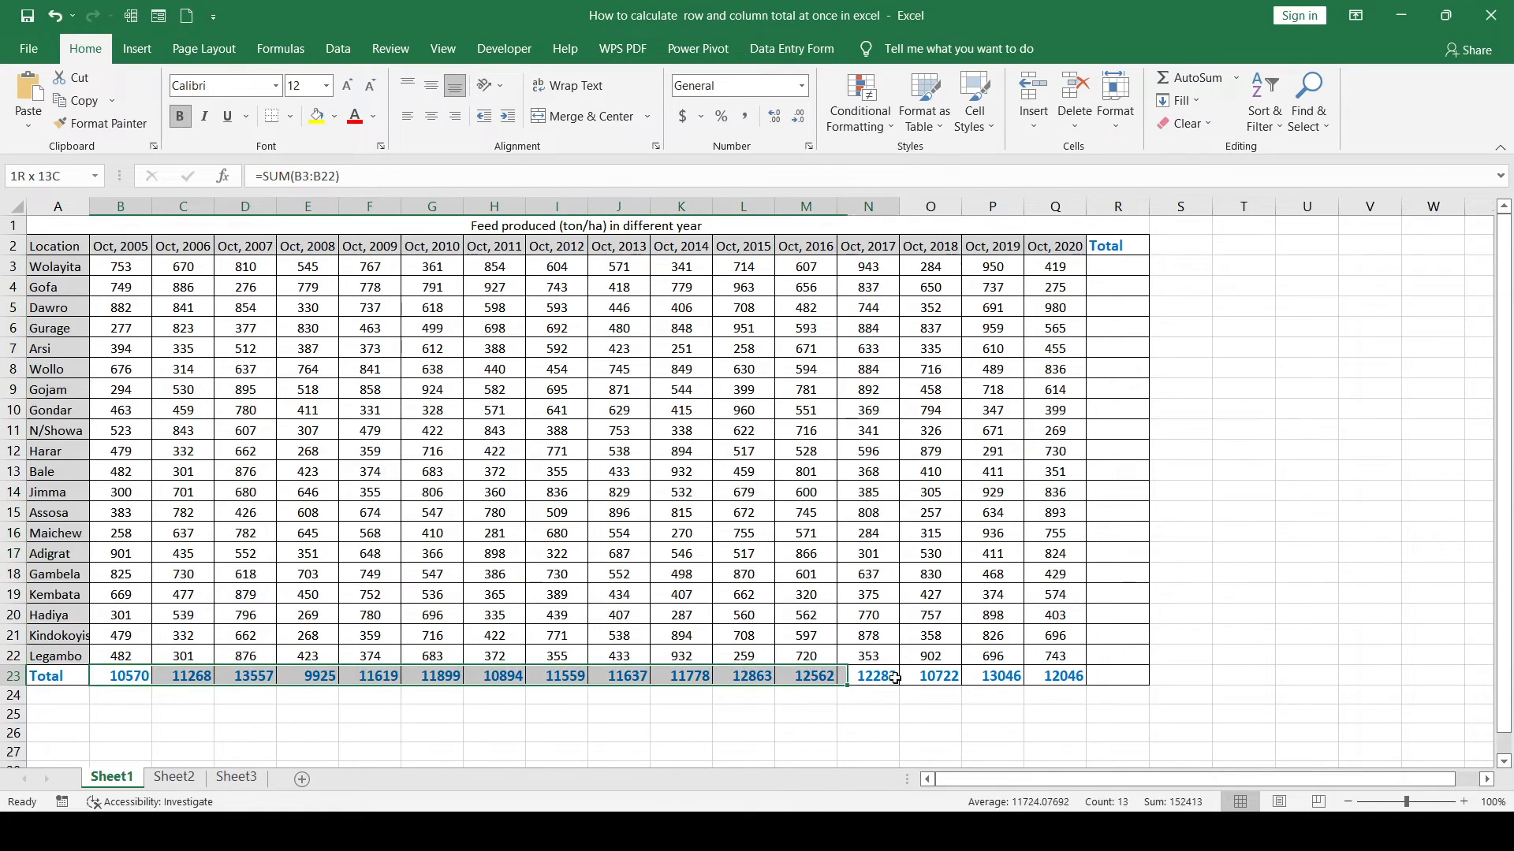
key("delete")
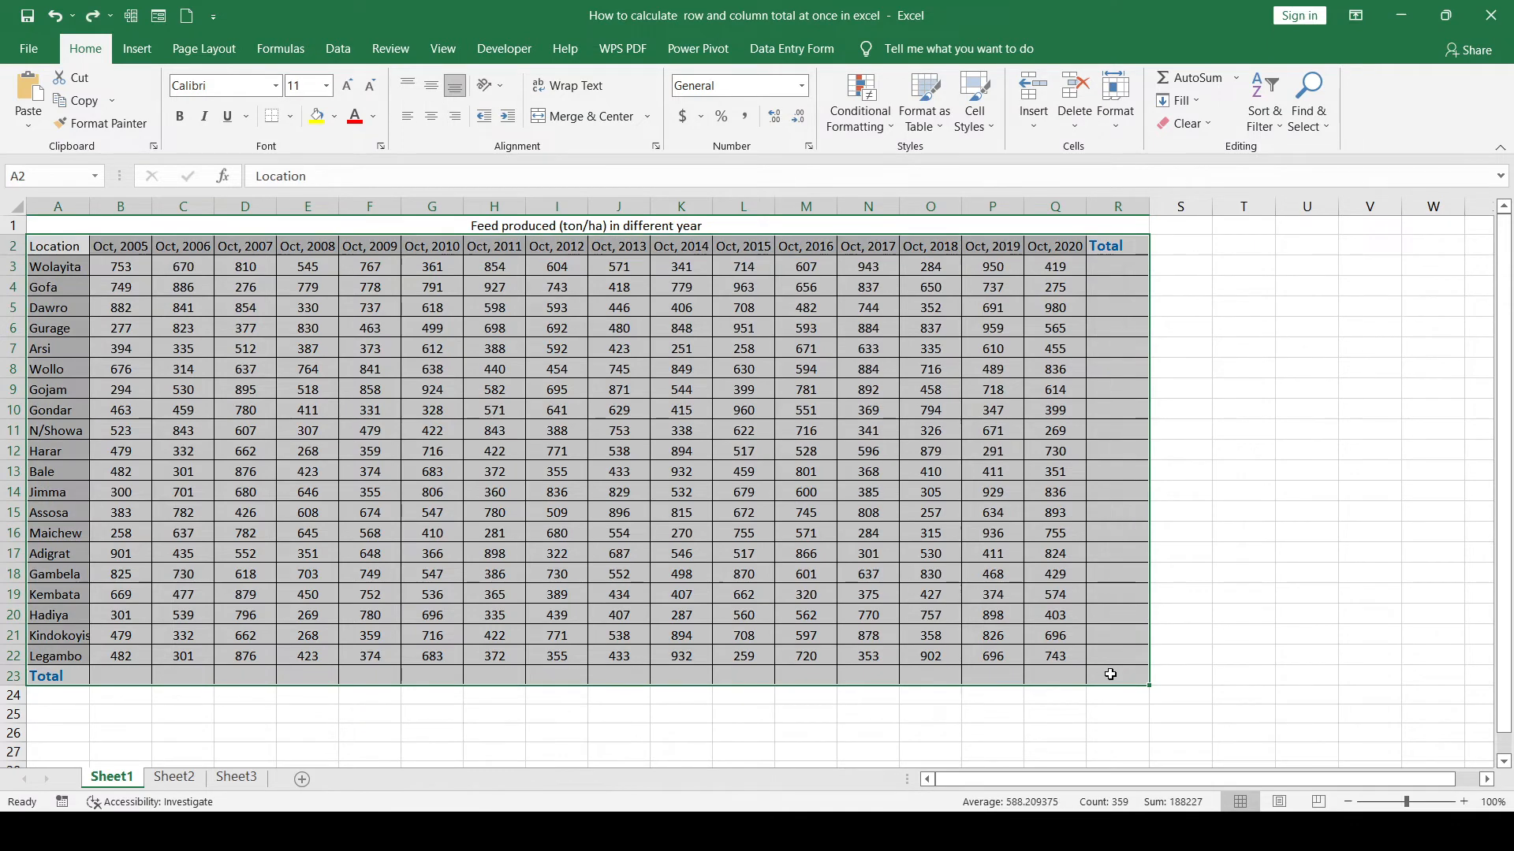
mouse_move(681, 349)
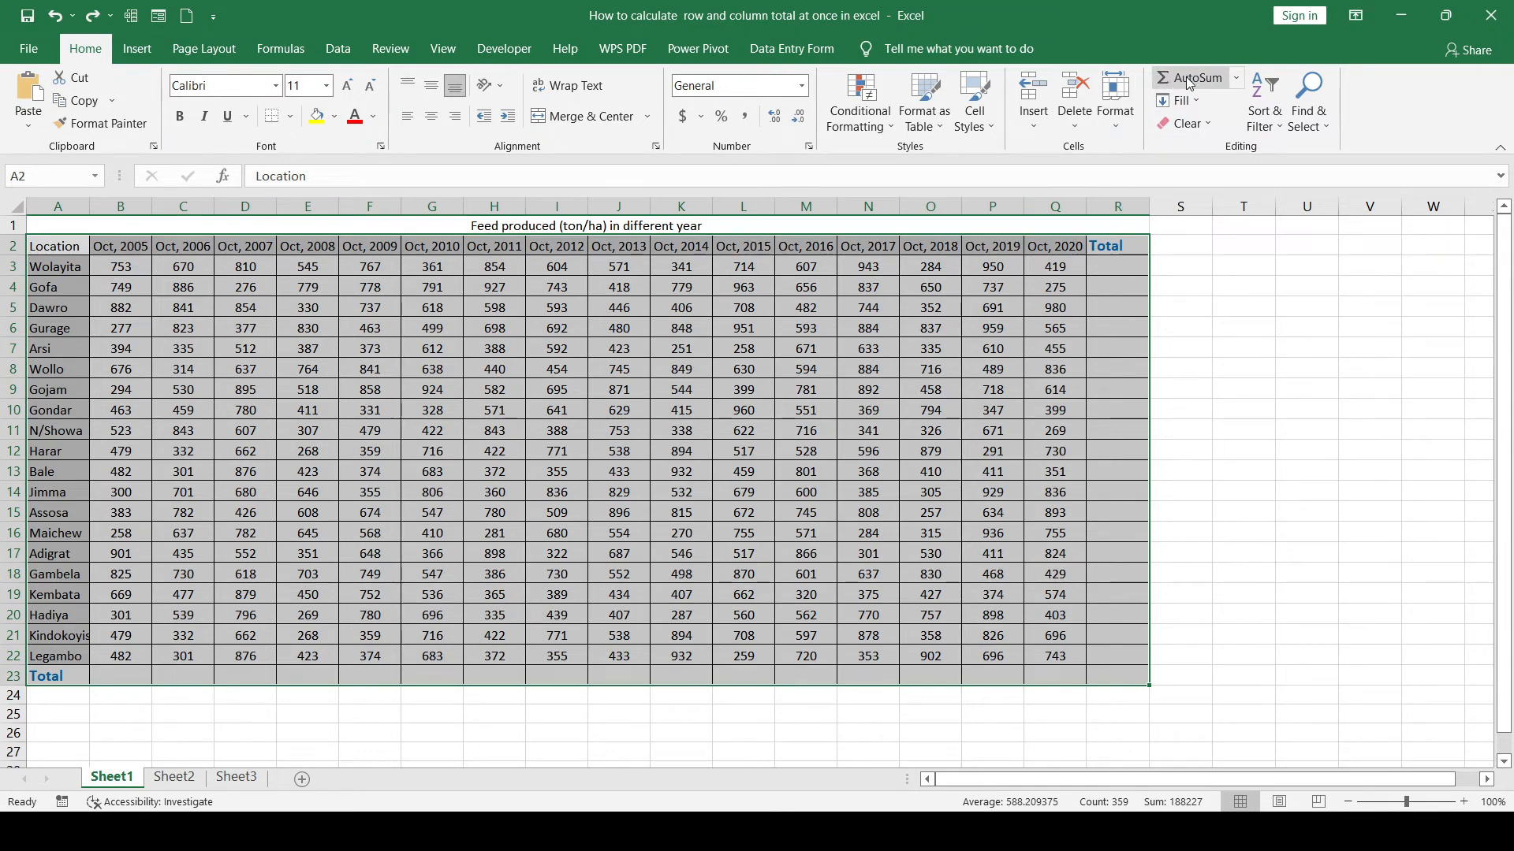
left_click(1196, 78)
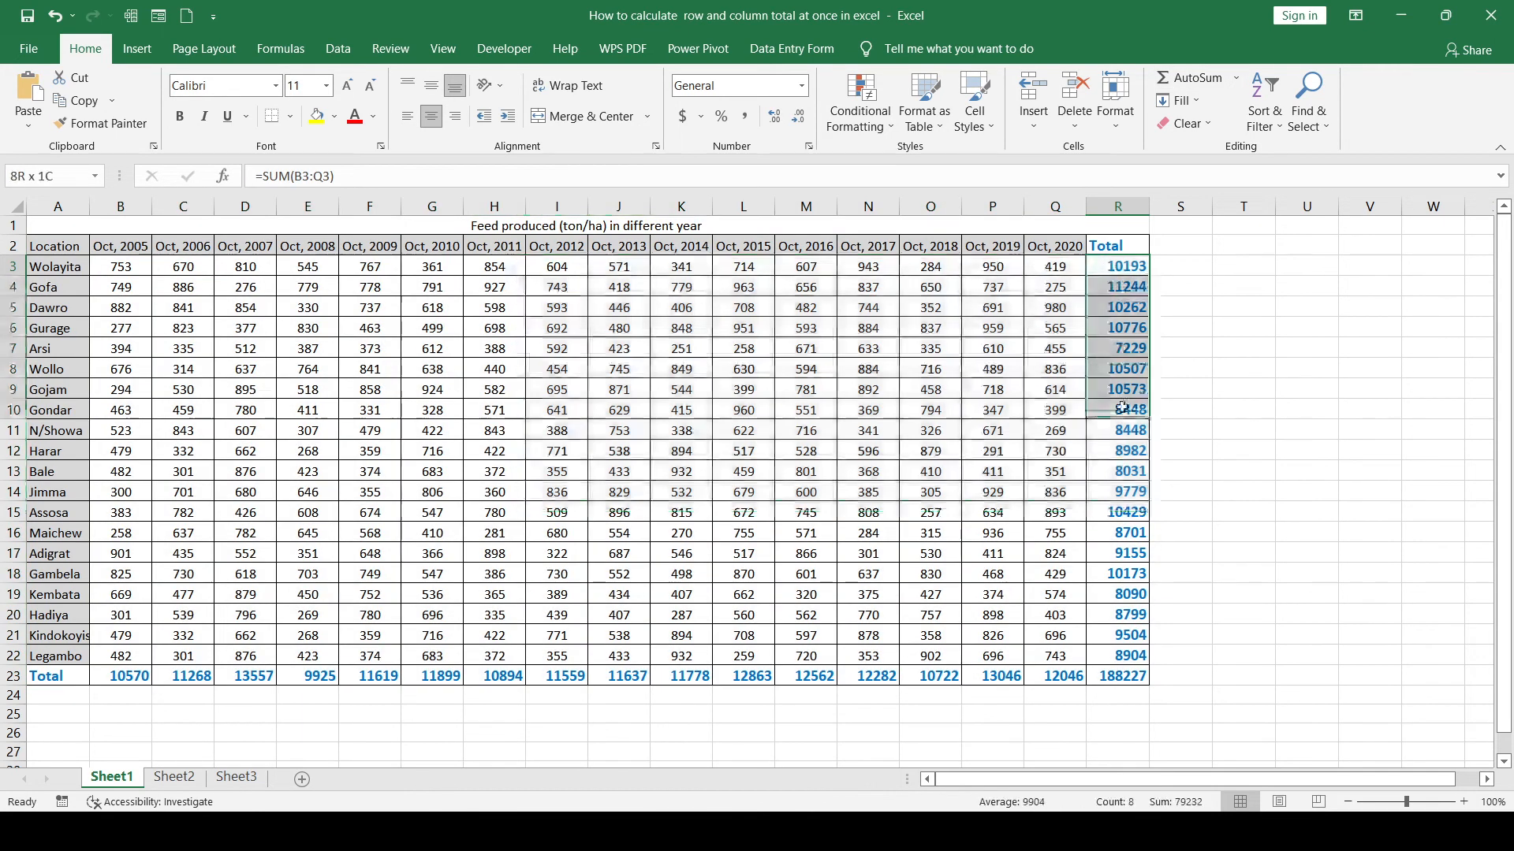
key("Delete")
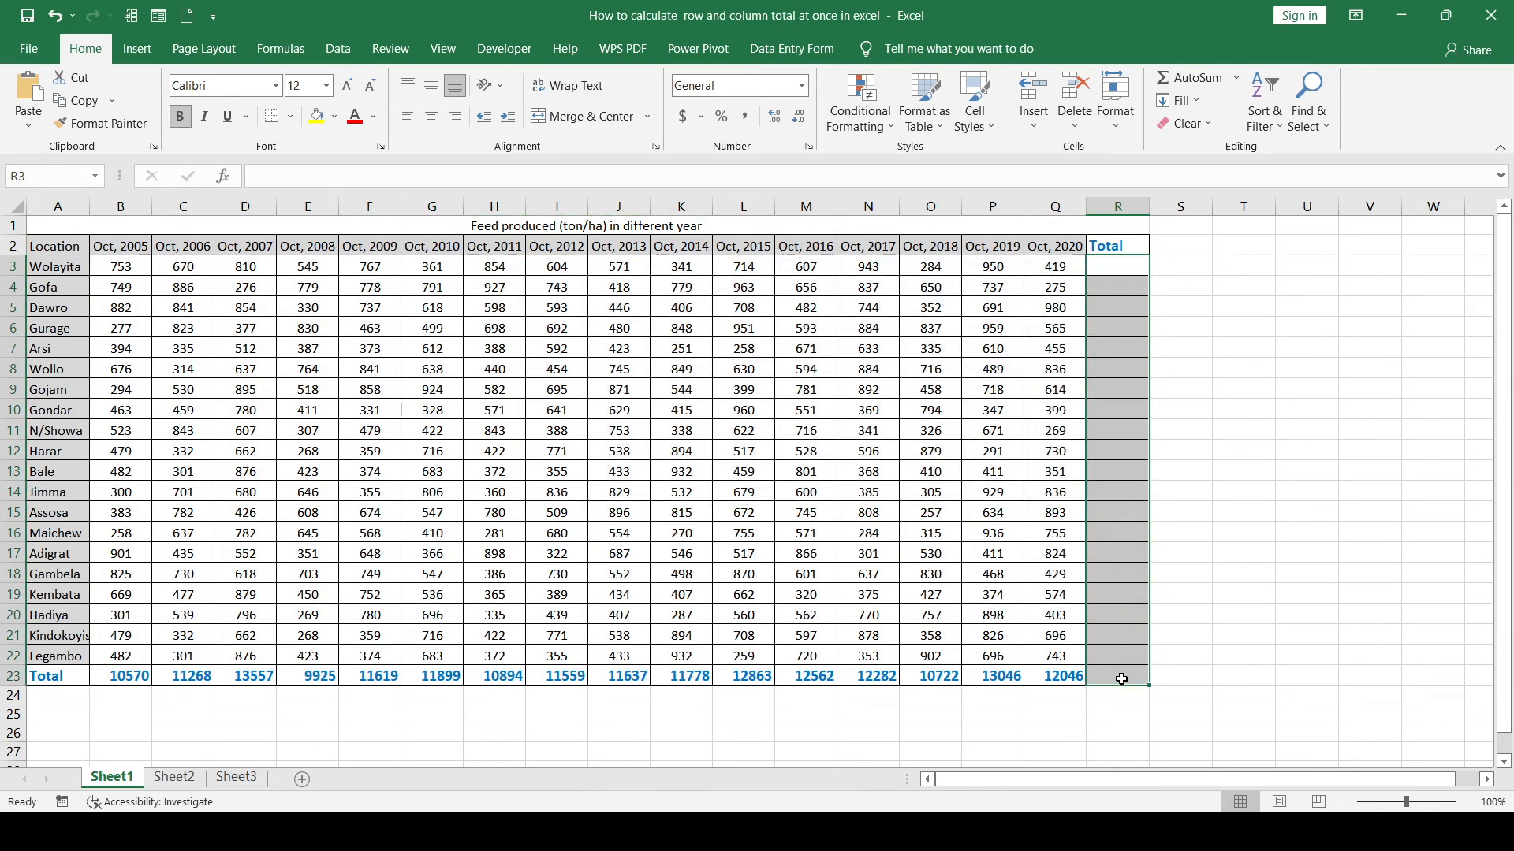
left_click(1179, 369)
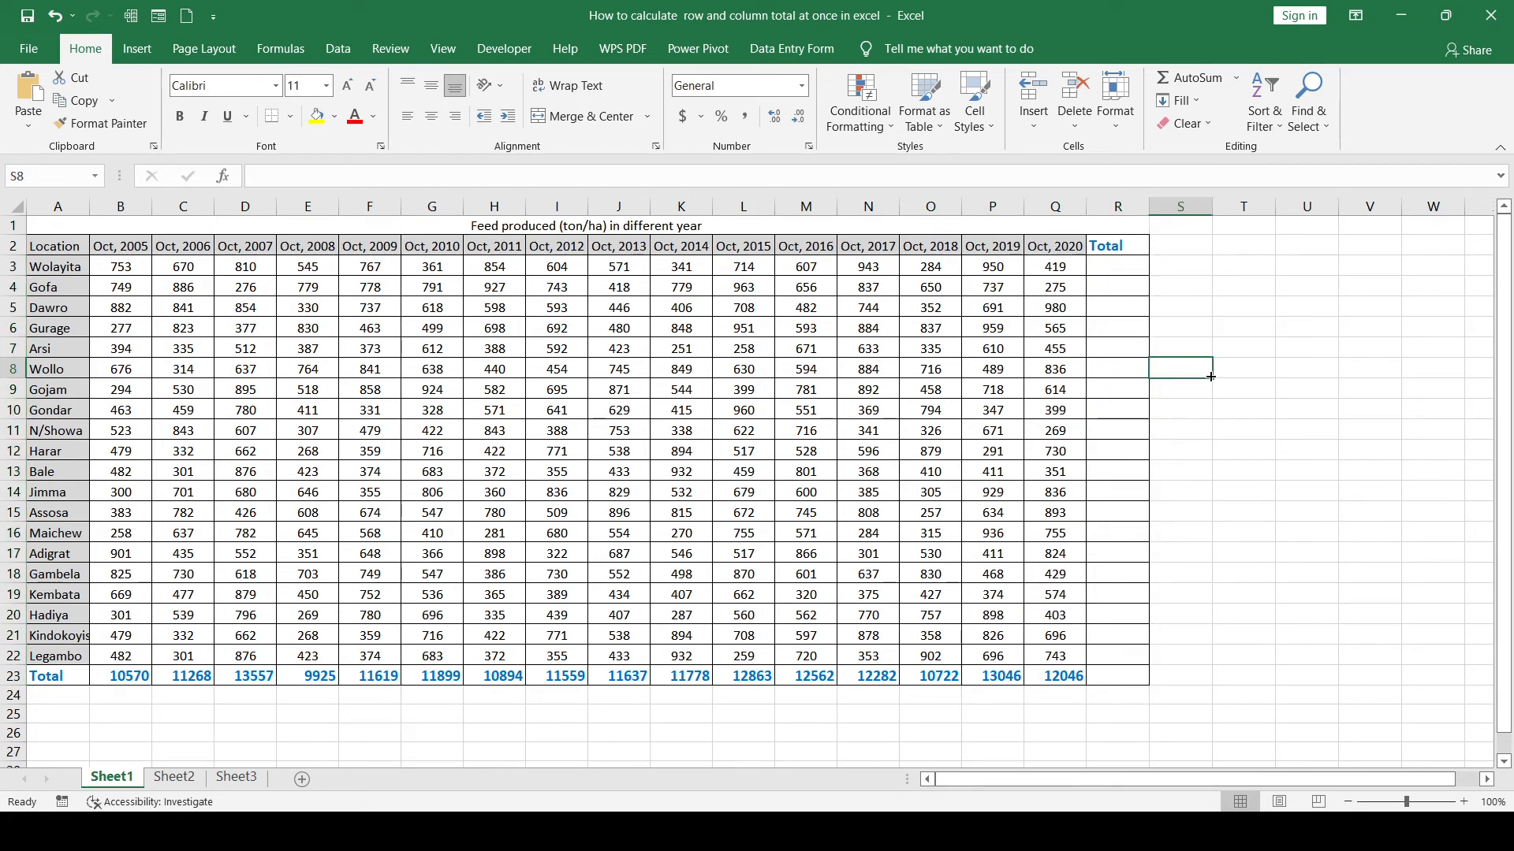
mouse_move(1241, 393)
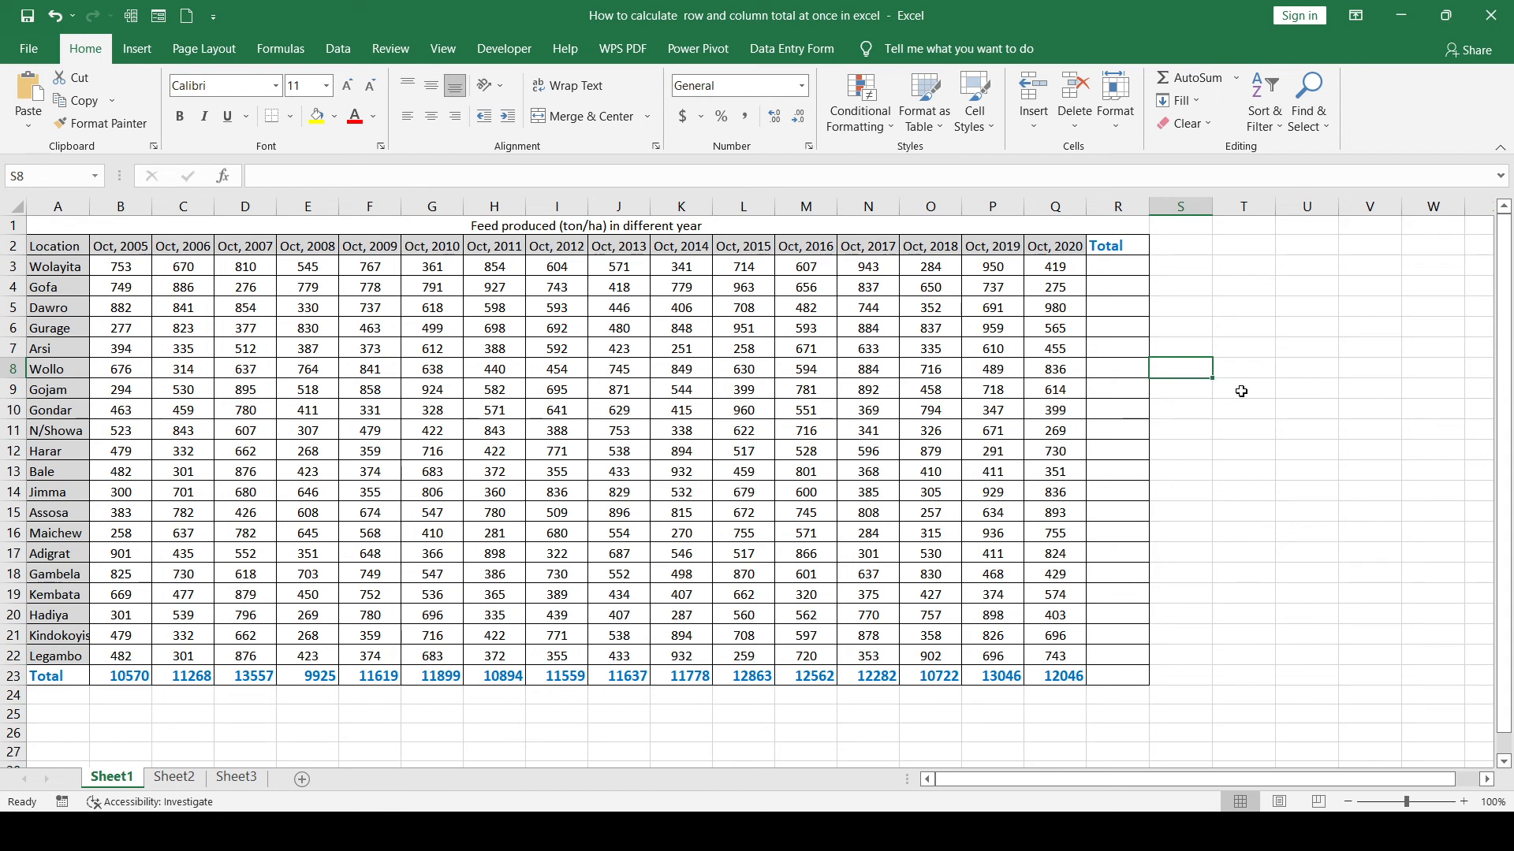
left_click(1244, 389)
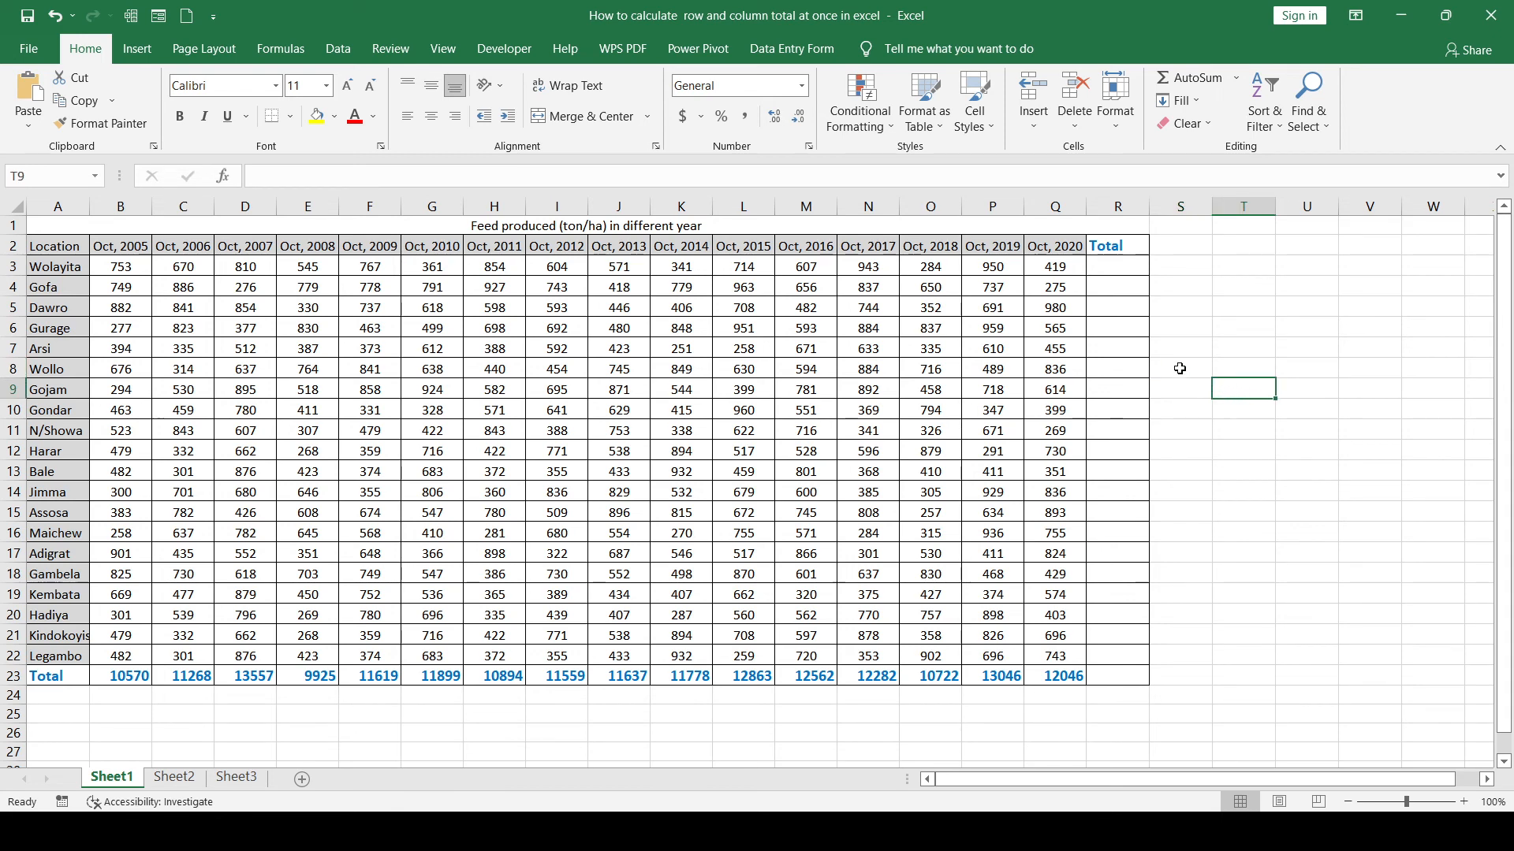
left_click(1179, 369)
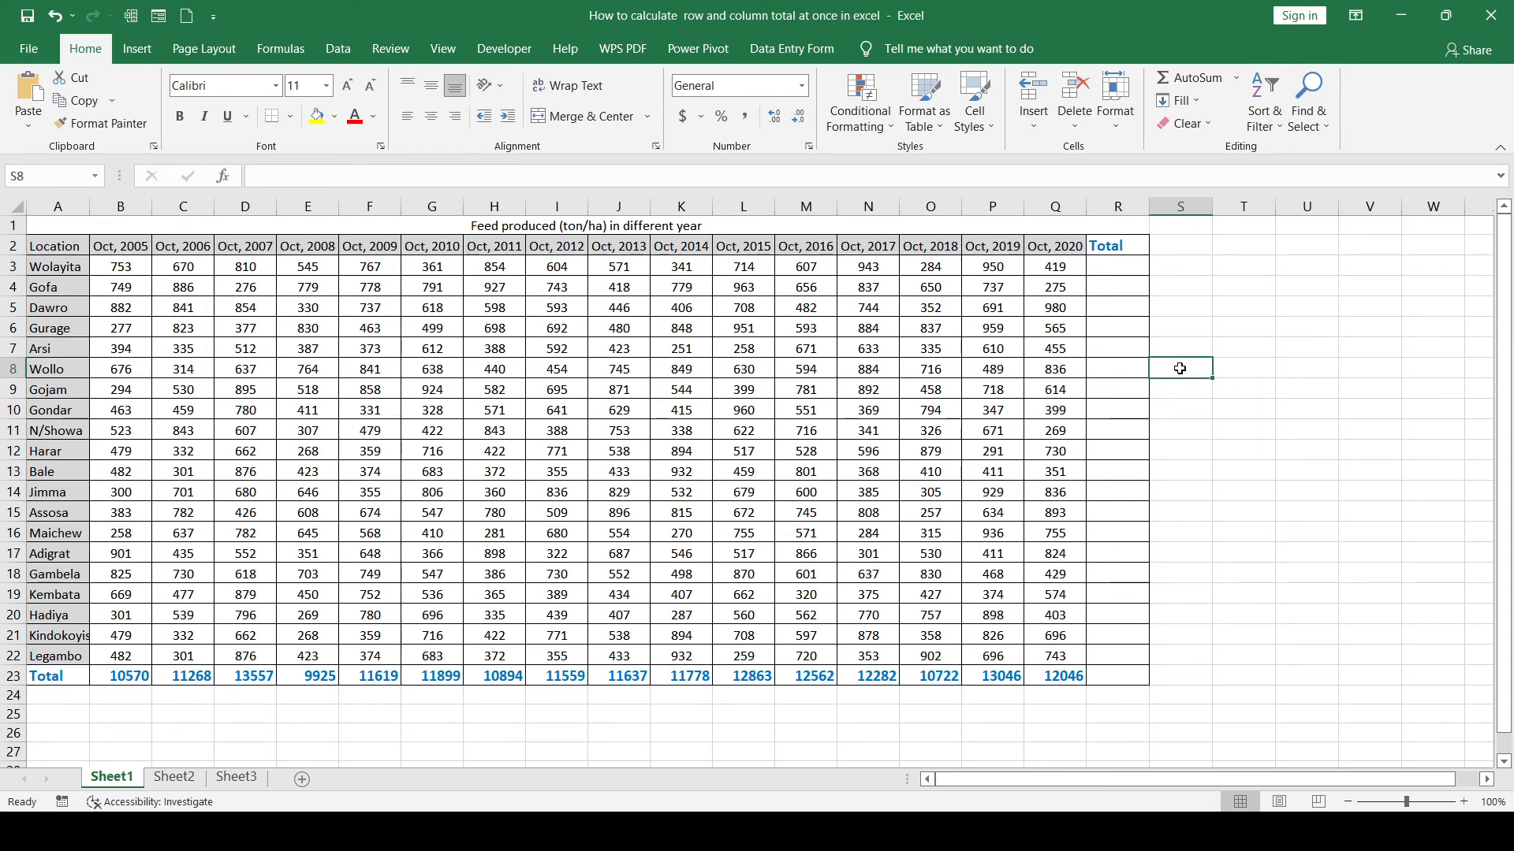